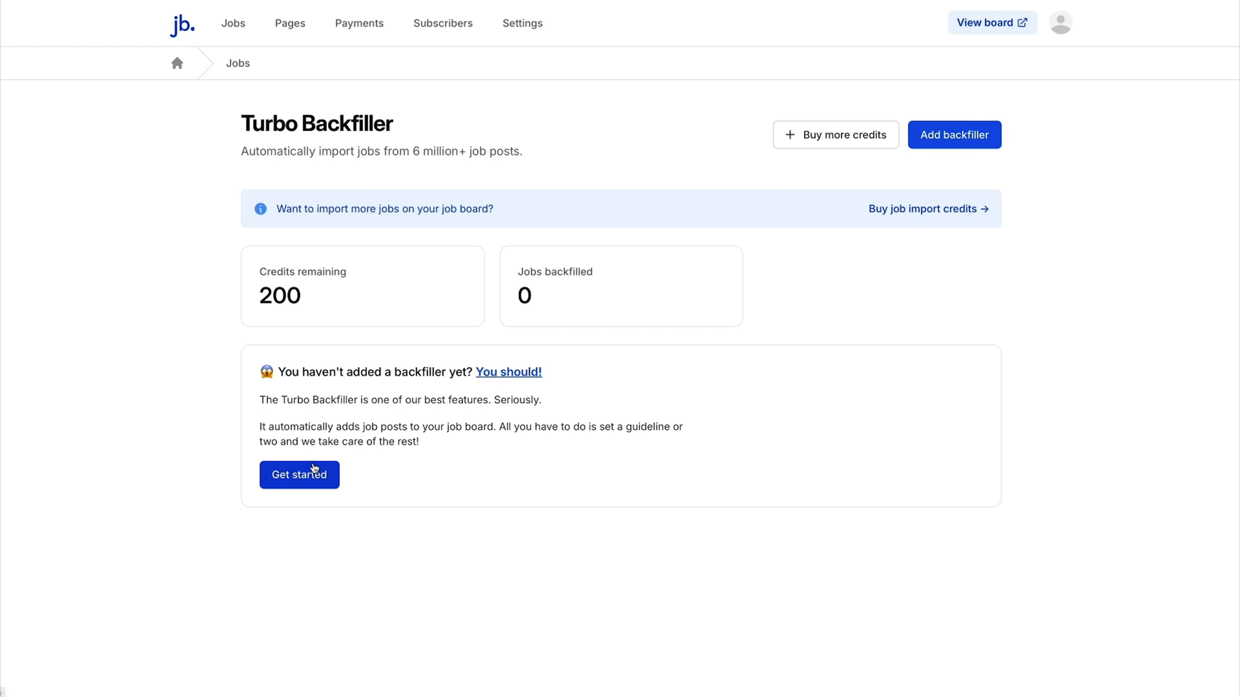
Create a backfiller importing up to 50 Developer and Software jobs, then browse the filled job list.
left_click(299, 475)
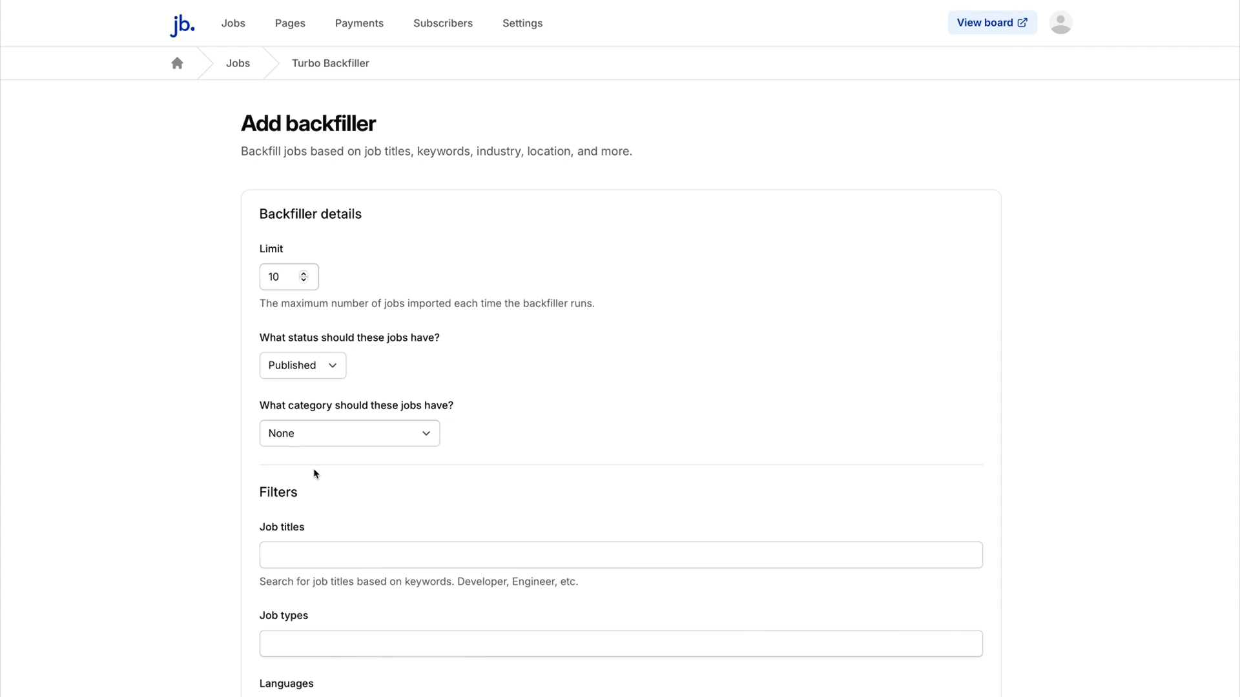
type("Softwa")
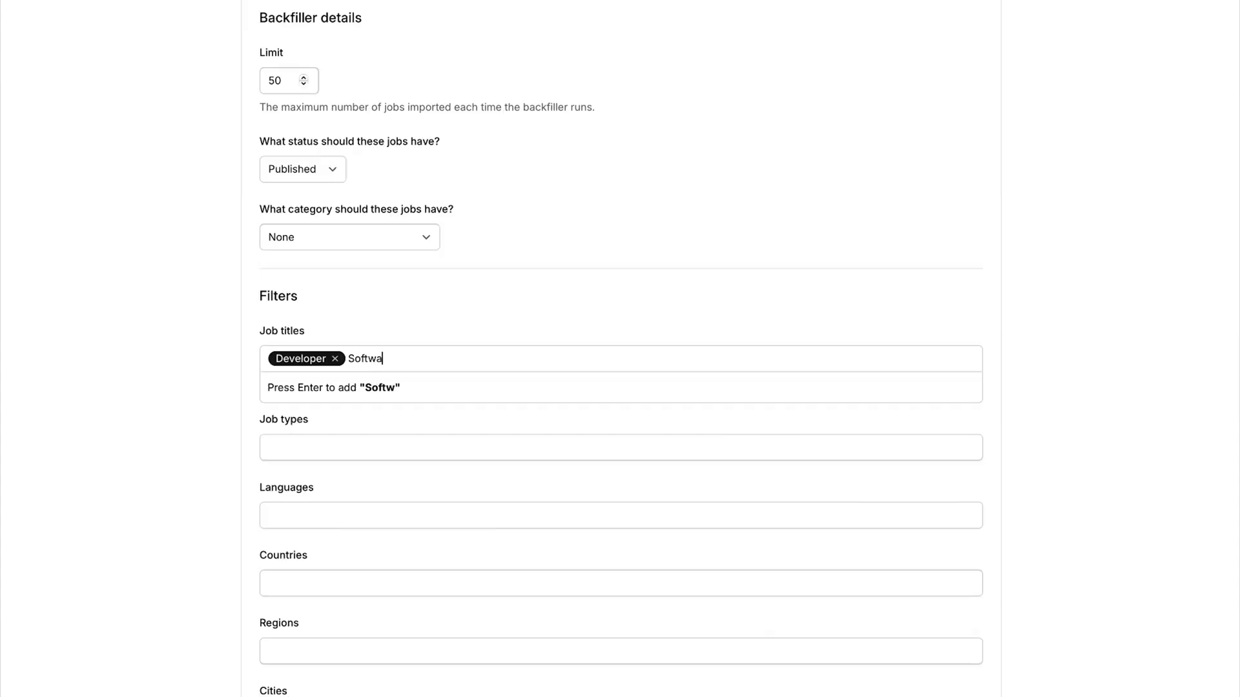
key("Enter")
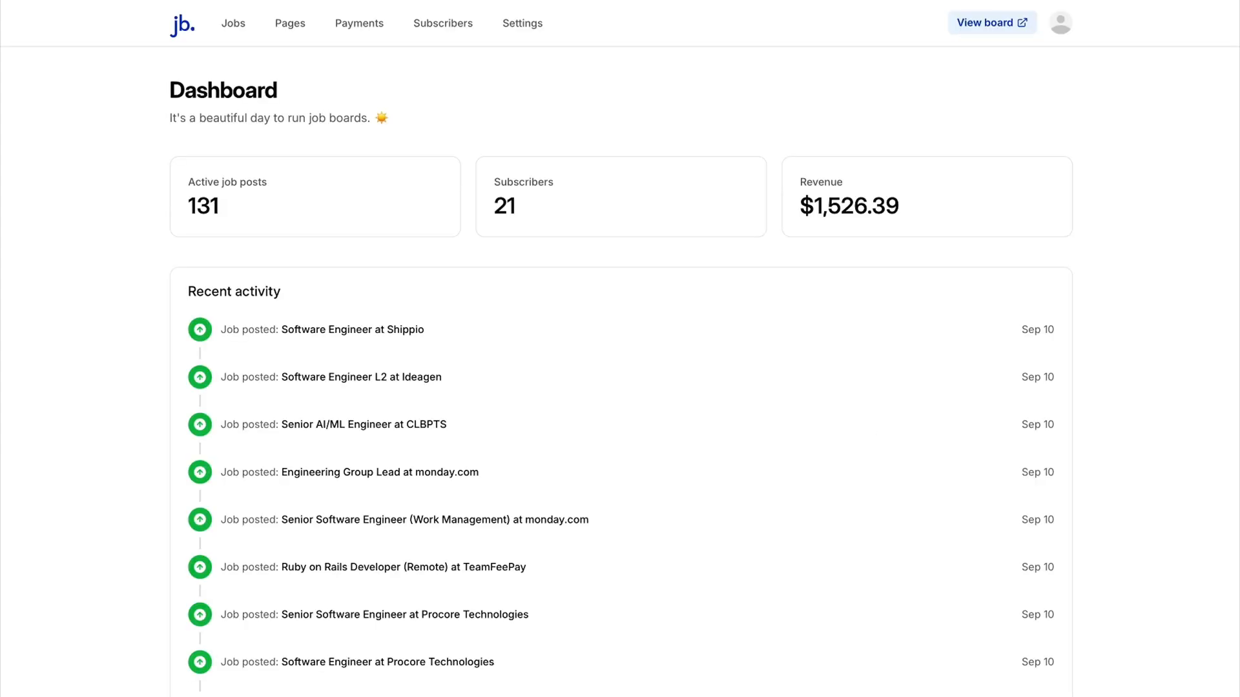
mouse_move(246, 49)
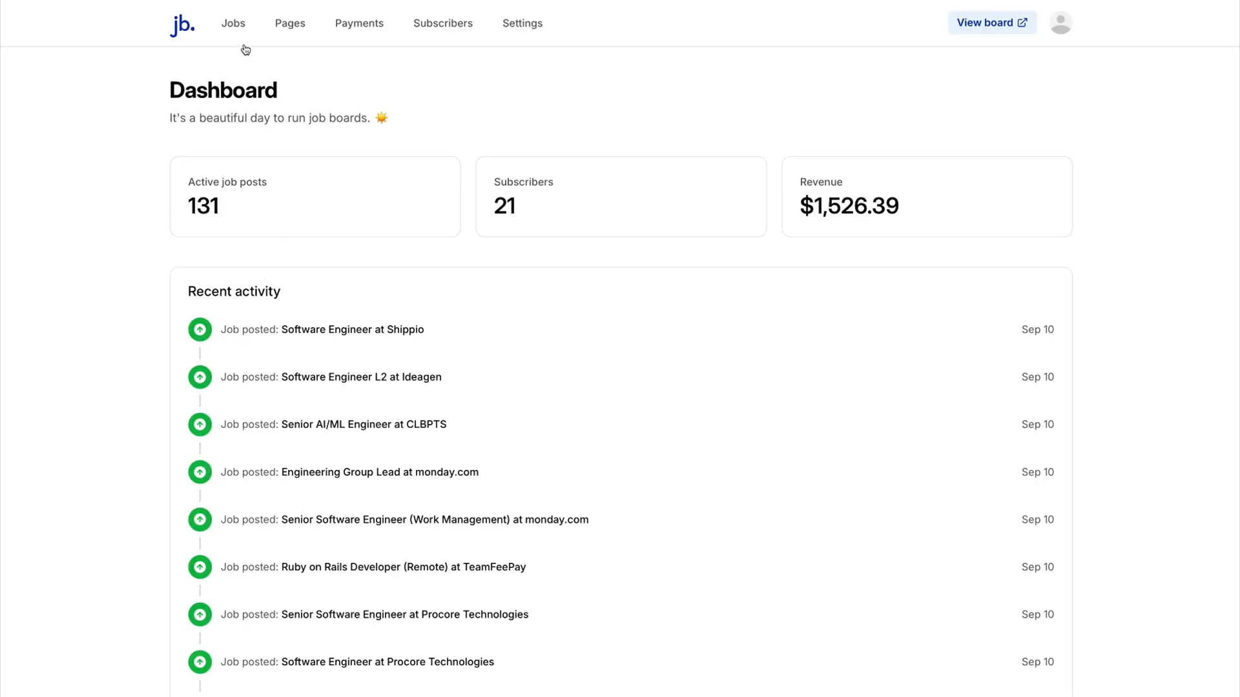
left_click(232, 23)
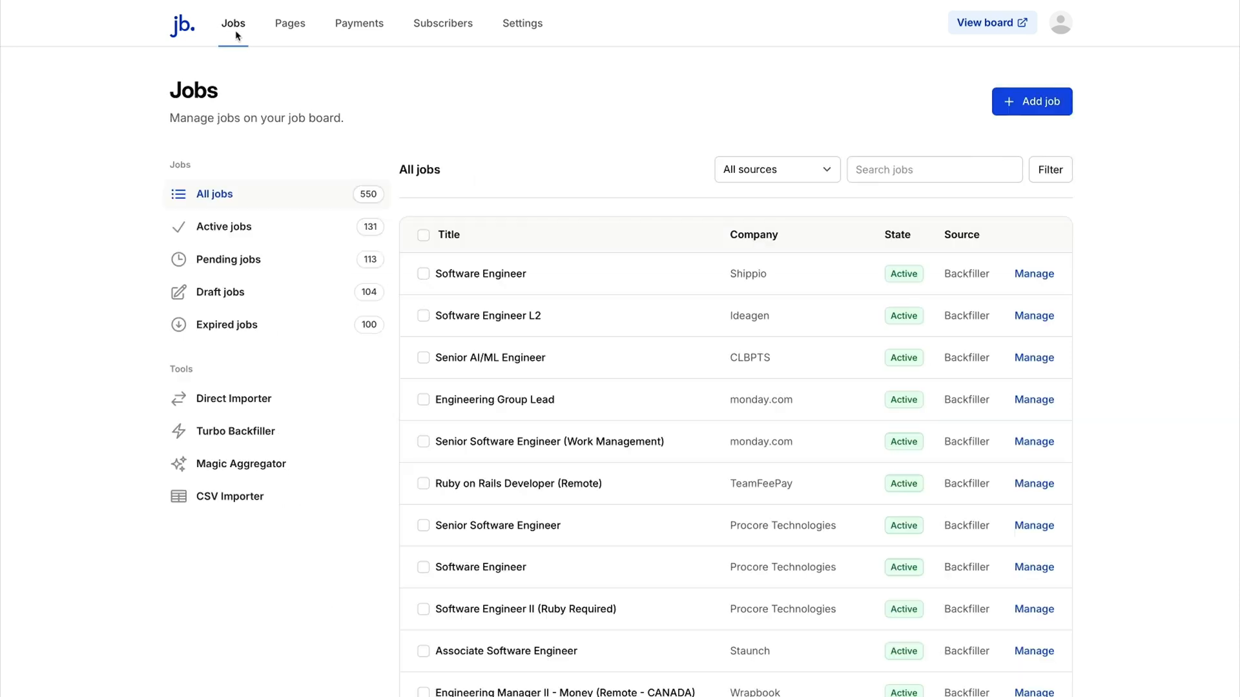
left_click(241, 464)
type("https://jobs.lever.co/peakdesign")
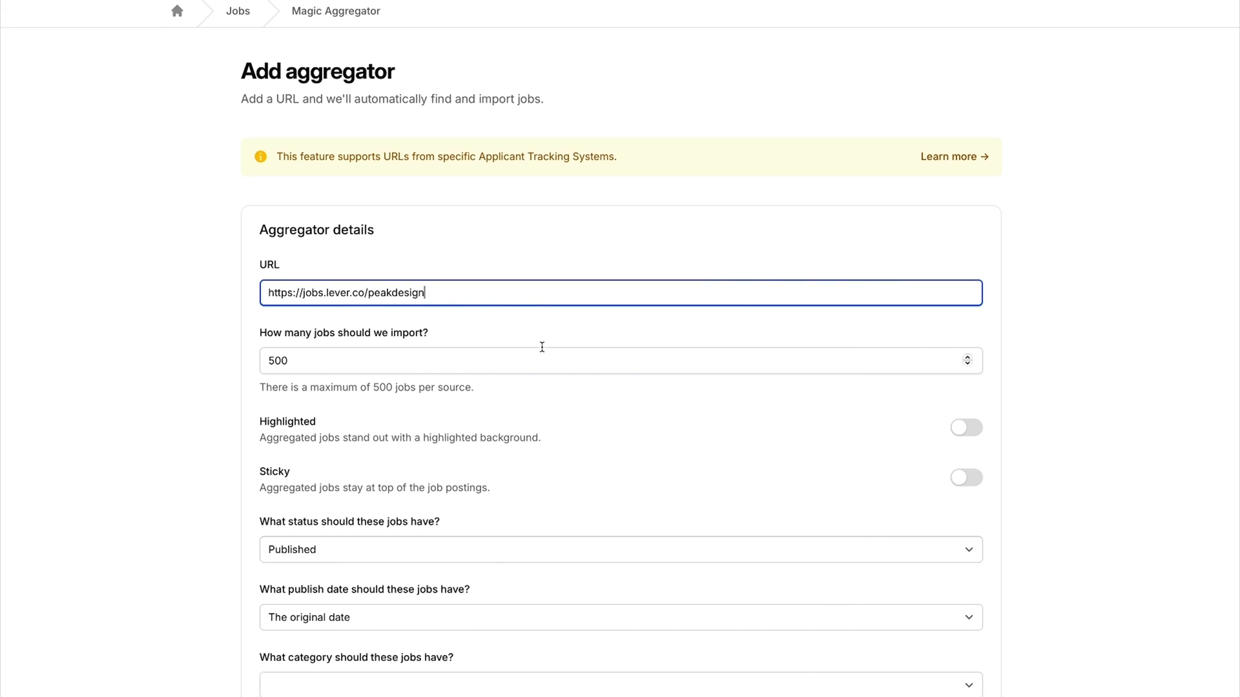
Import 10 jobs from jobs.lever.co/peakdesign and choose their publish date.
type("10")
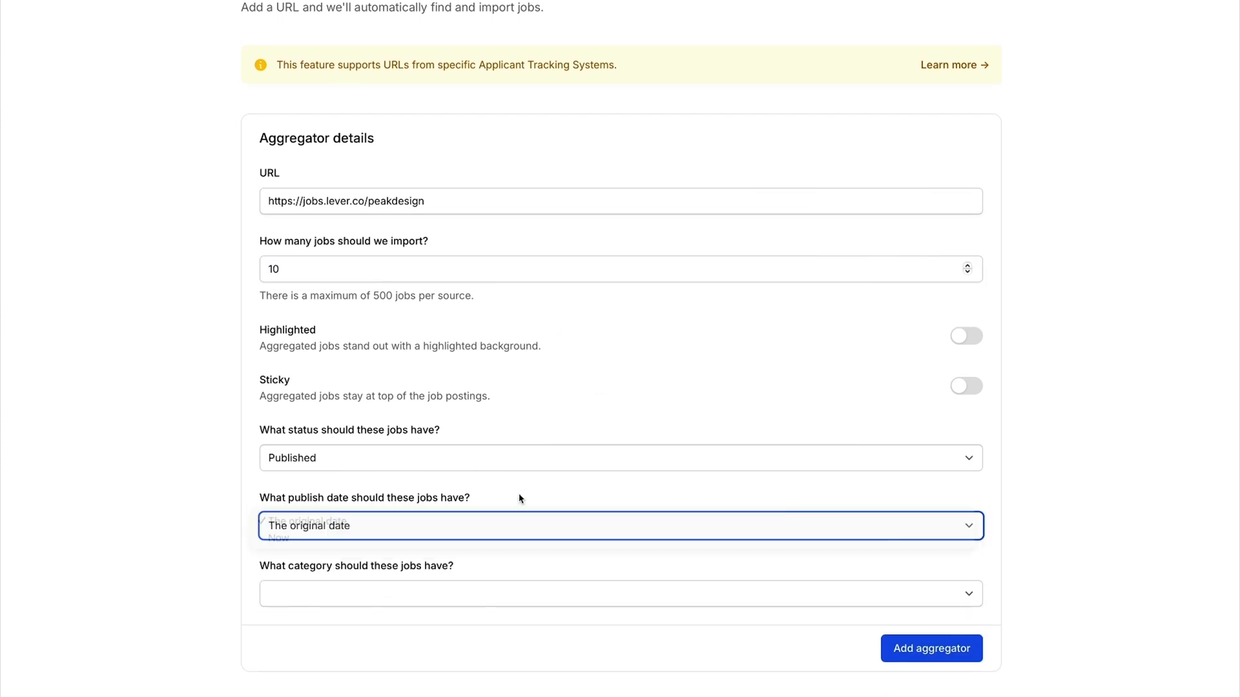
left_click(931, 649)
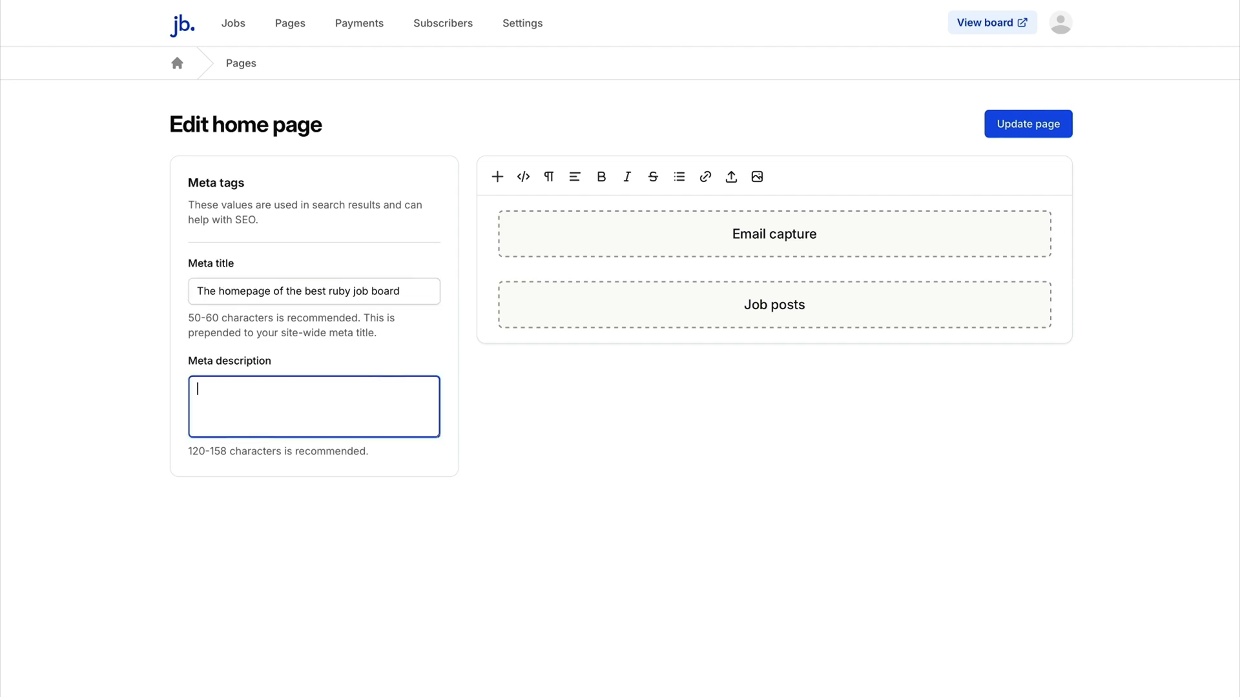
Enter Ruby job board meta titles and descriptions for the home page and site SEO.
type("Ruby on Rails Jobs")
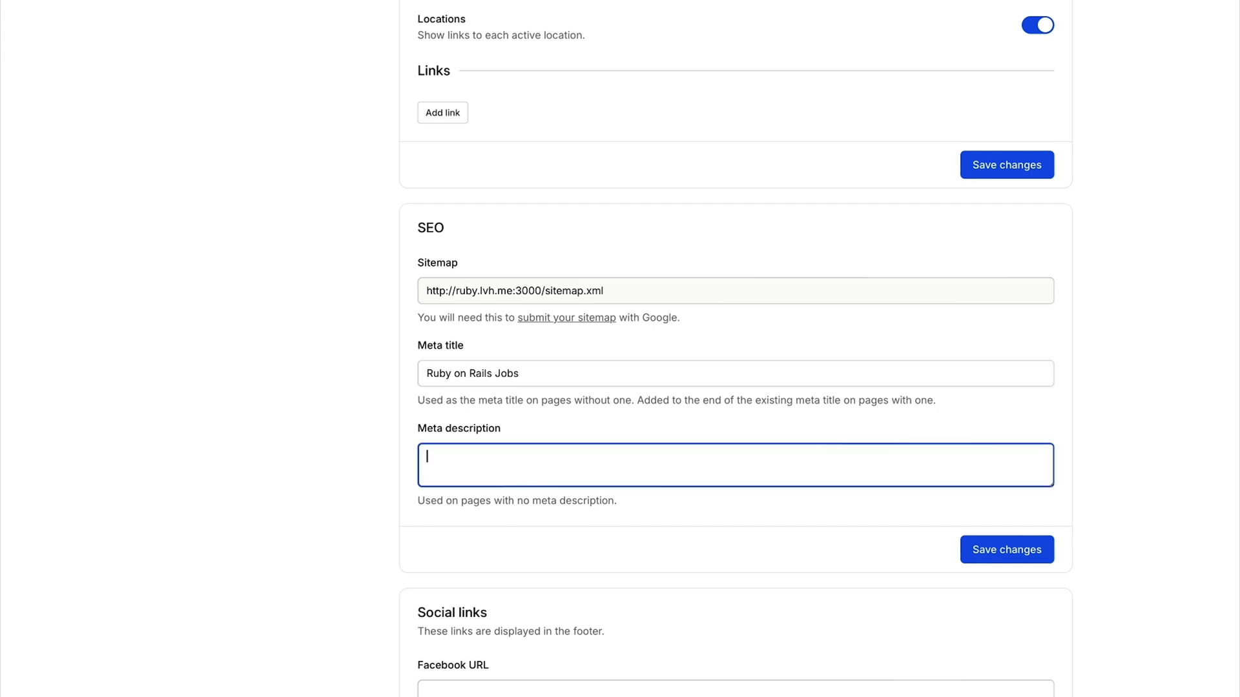
type("Ruby on Rails Jobs for")
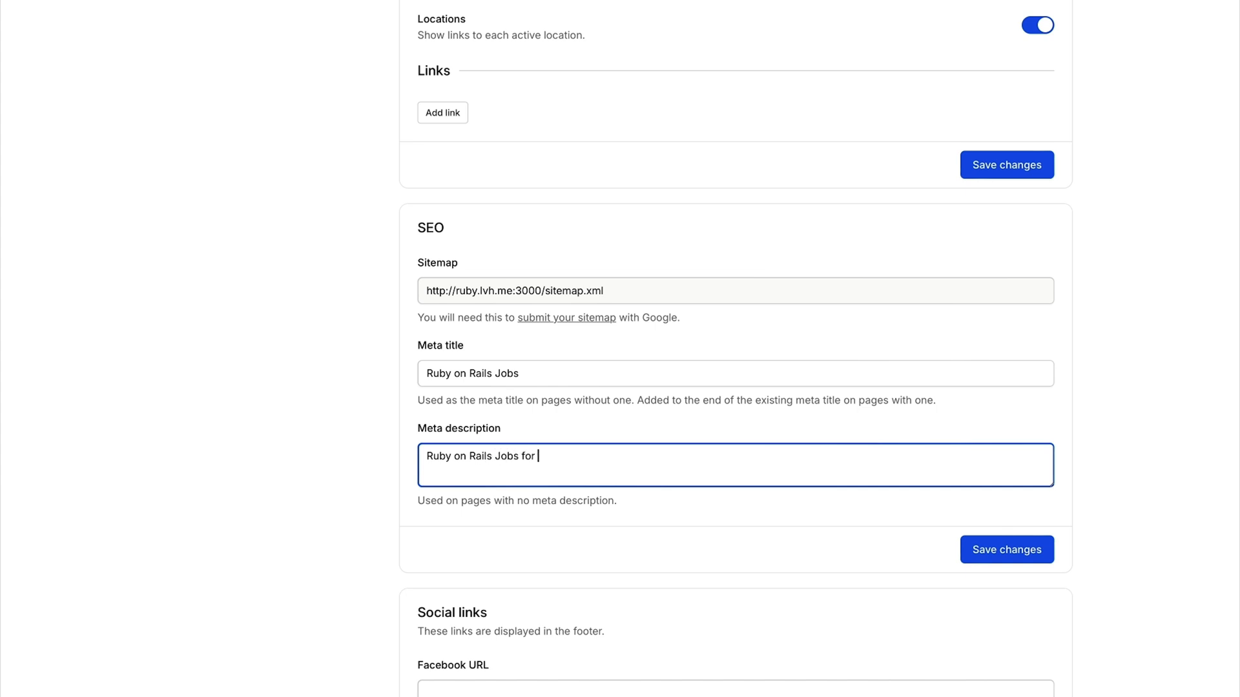
left_click(198, 488)
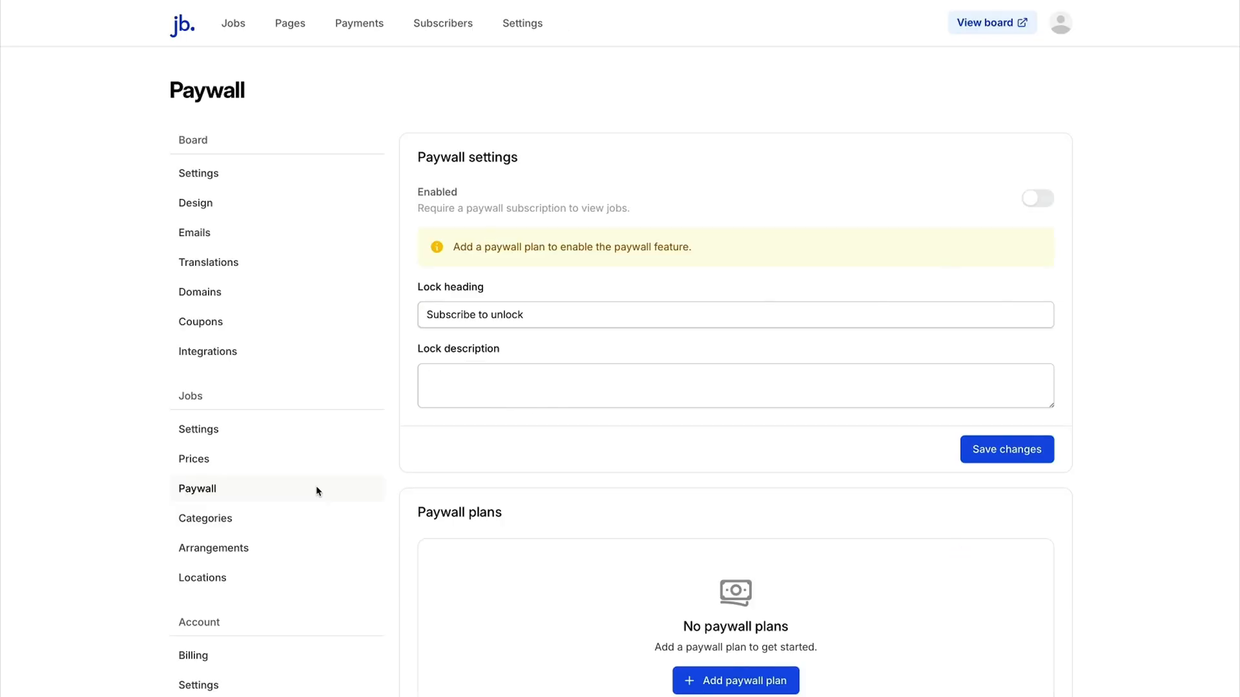
mouse_move(560, 495)
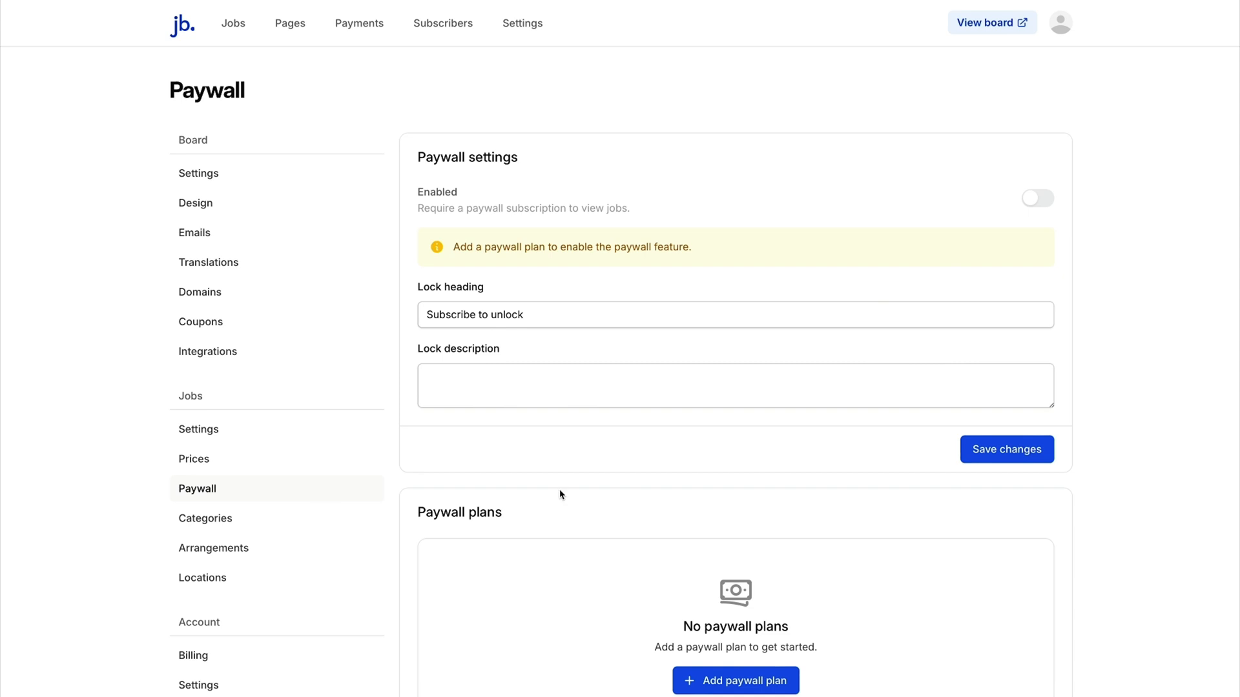
Create a $9/week paywall plan and try subscribing to it on the public board.
left_click(991, 22)
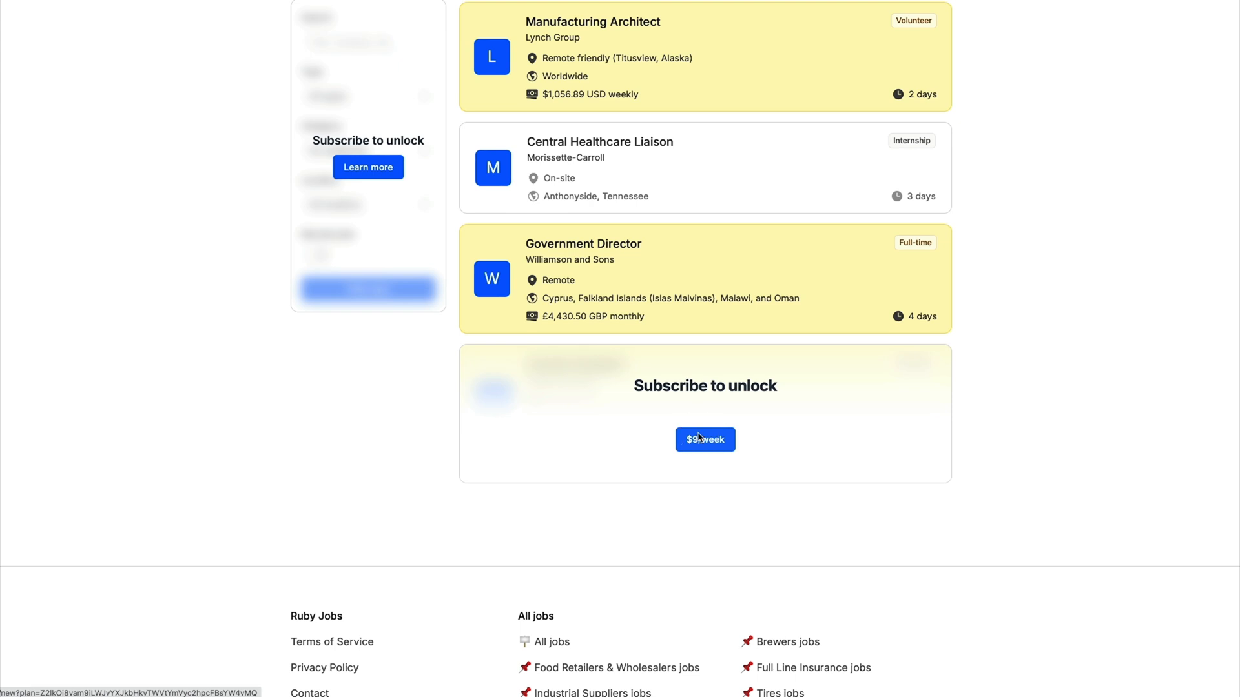
left_click(704, 440)
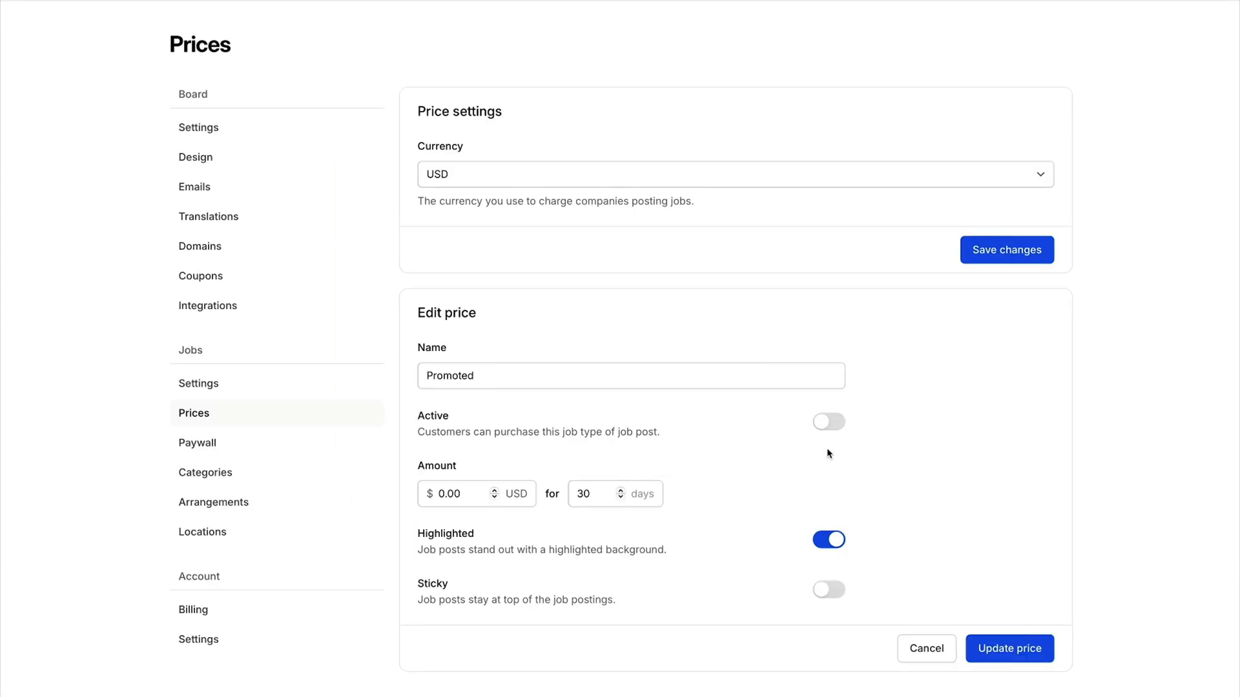
Switch the Promoted price to active and select its $0.00 amount for replacement.
left_click(829, 422)
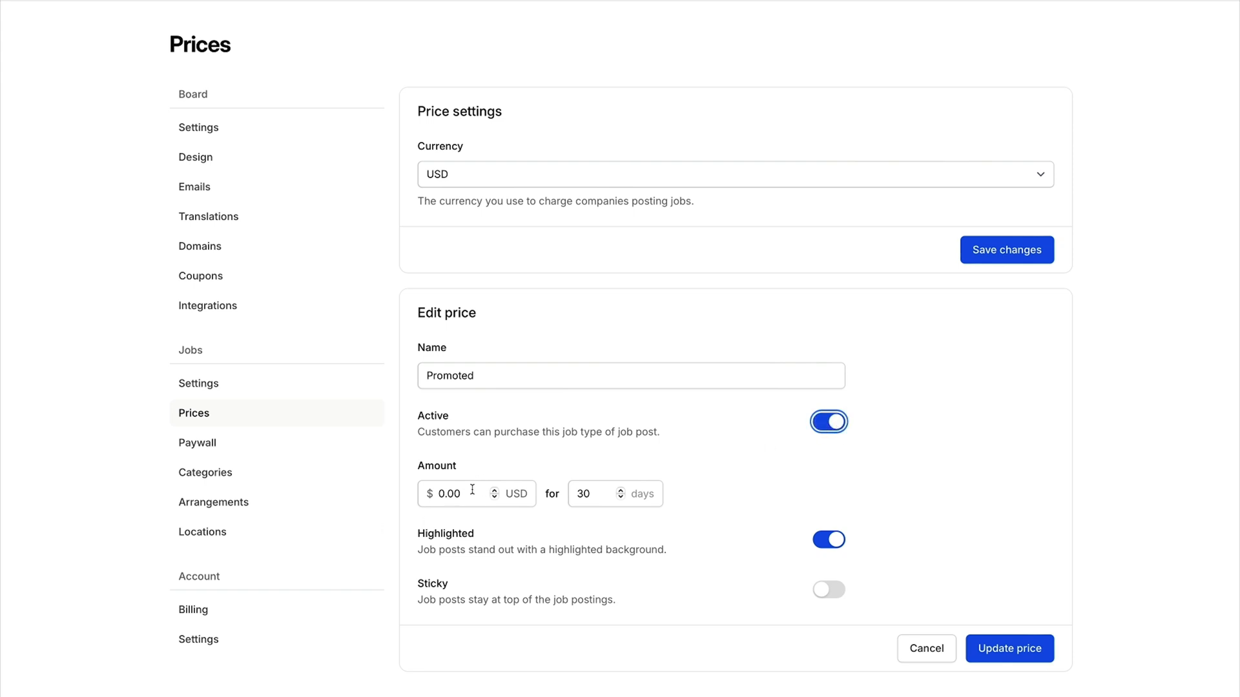
left_click(447, 493)
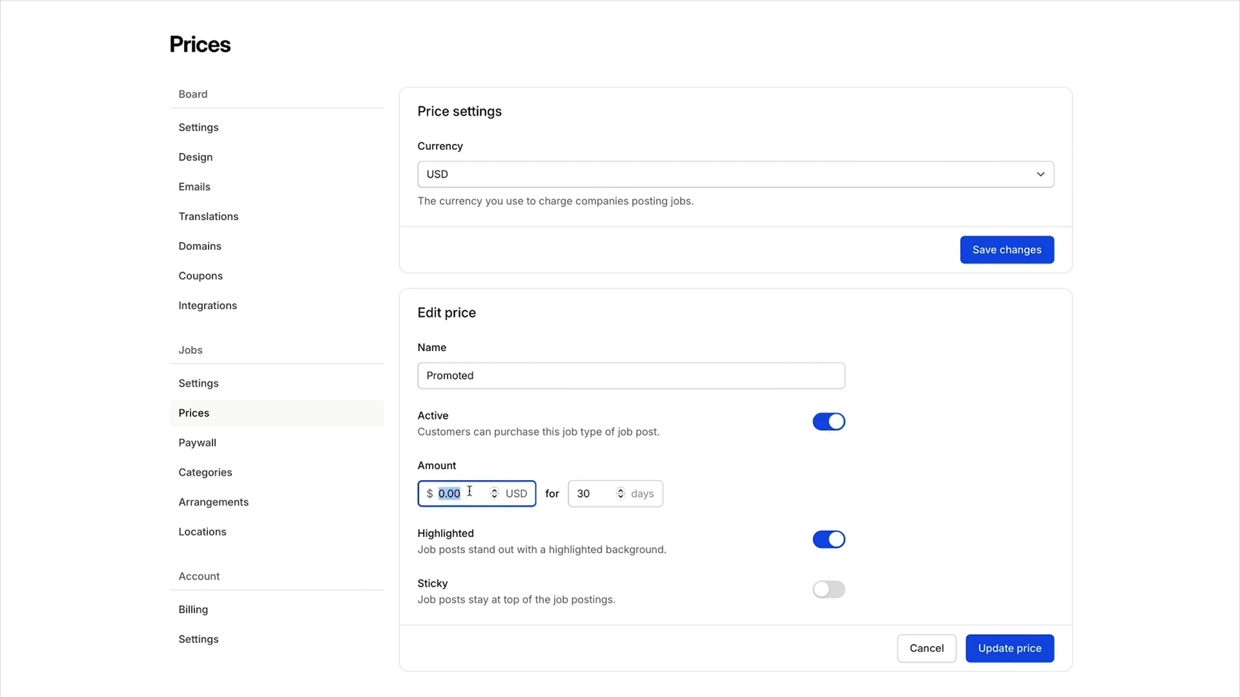